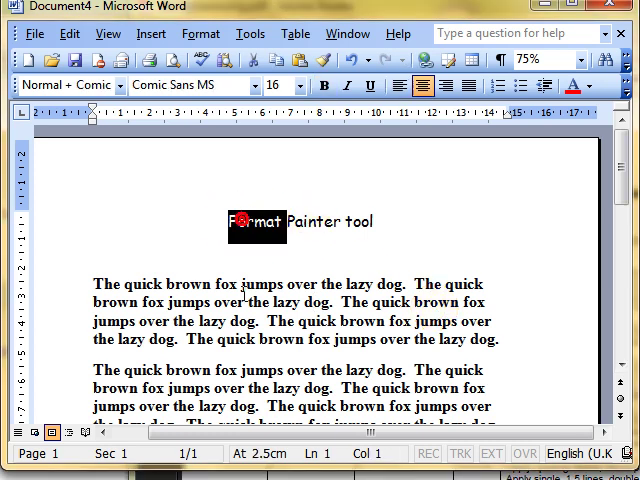
Style the title word 'Format' as red, bold, underlined Bradley Hand ITC at size 20
{"action": "left_click", "coordinate": [277, 84]}
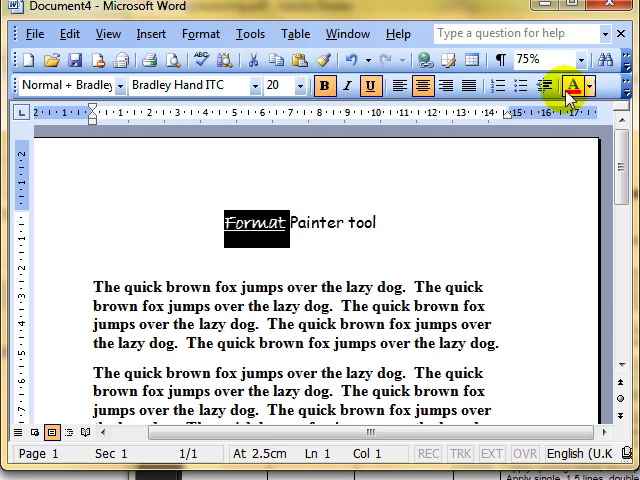
{"action": "left_click", "coordinate": [572, 84]}
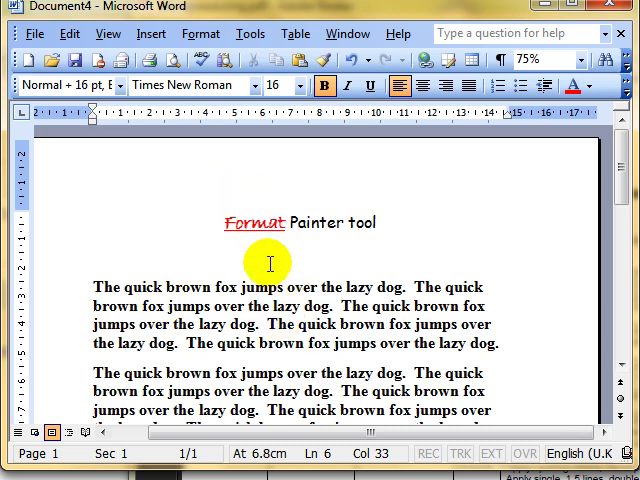
{"action": "left_click", "coordinate": [257, 222]}
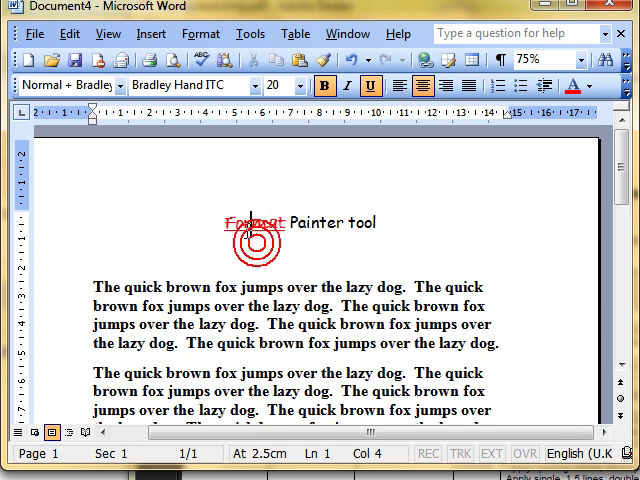
Copy the styling of 'Format' onto 'Painter tool' with Format Painter
{"action": "double_click", "coordinate": [248, 222]}
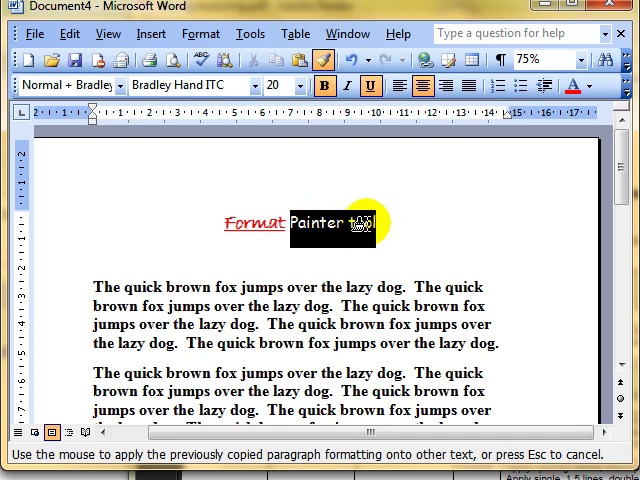
{"action": "mouse_move", "coordinate": [368, 227]}
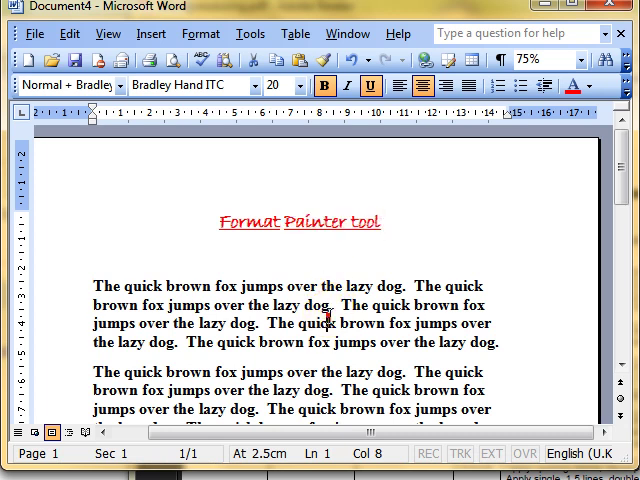
{"action": "left_click", "coordinate": [290, 222]}
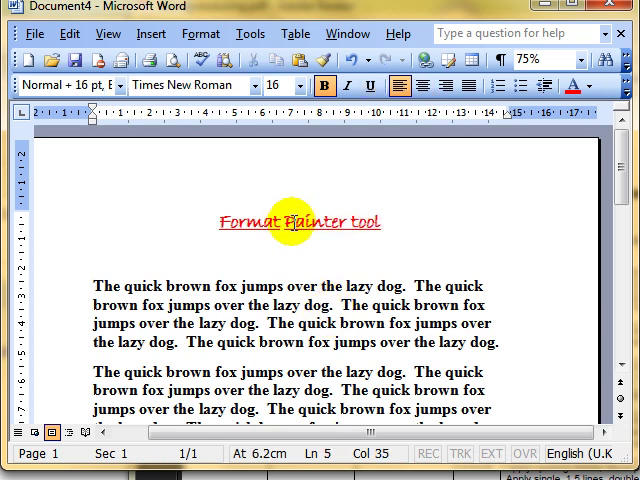
{"action": "mouse_move", "coordinate": [405, 242]}
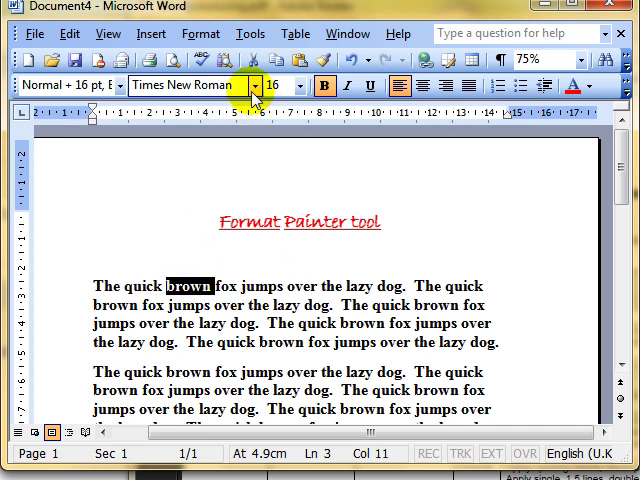
Set the first 'brown' in red Constantia and pick up its formatting
{"action": "left_click", "coordinate": [258, 85]}
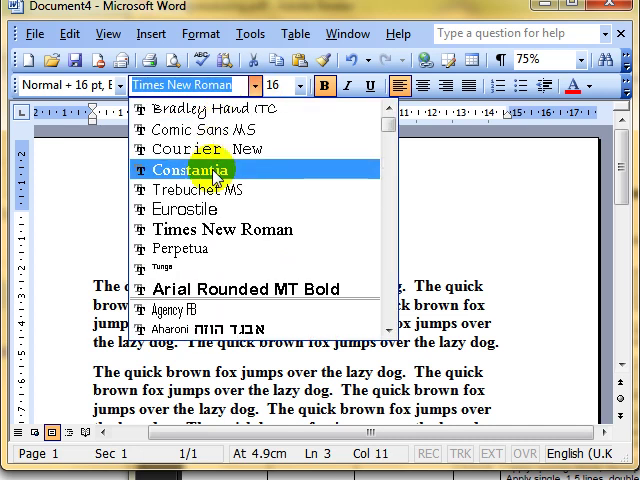
{"action": "left_click", "coordinate": [606, 85]}
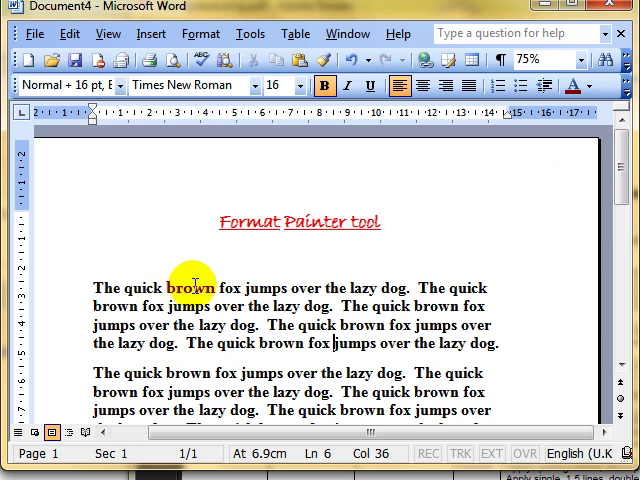
{"action": "left_click", "coordinate": [192, 288]}
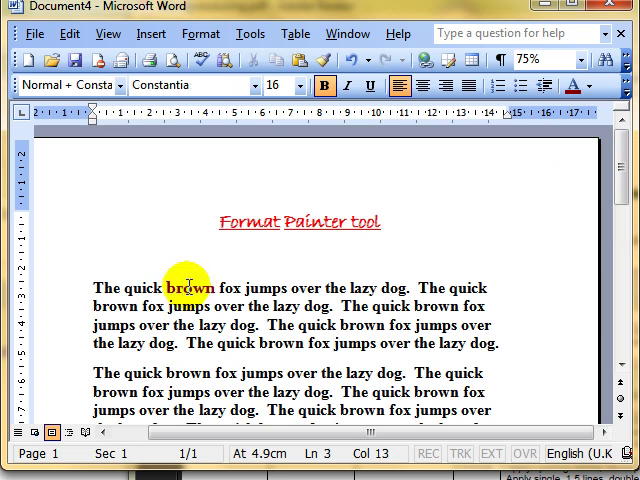
{"action": "mouse_move", "coordinate": [328, 62]}
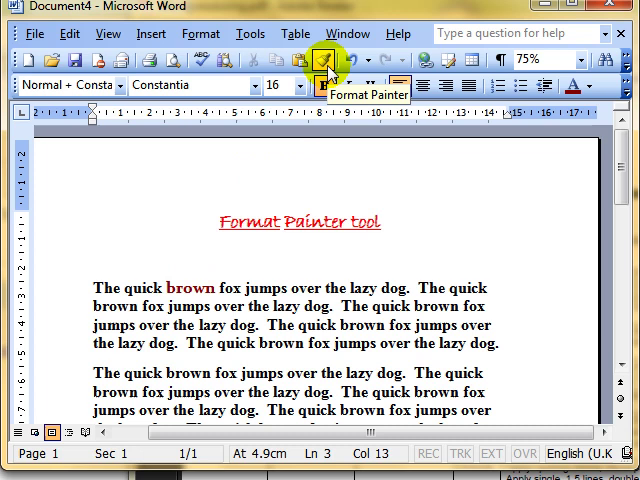
{"action": "left_click", "coordinate": [327, 62]}
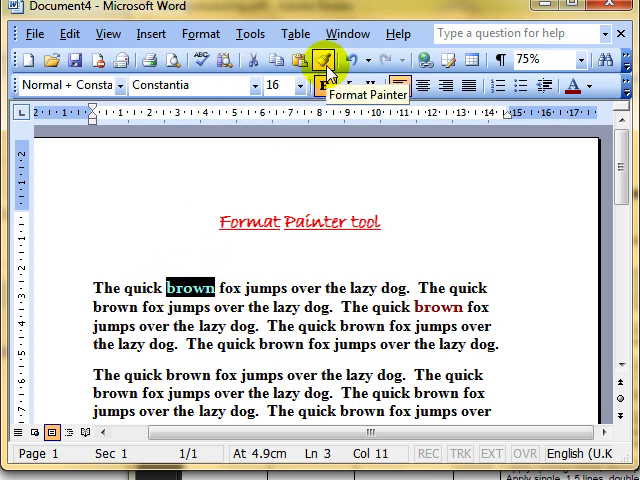
Paint the red Constantia styling onto further 'brown' words in the opening paragraph
{"action": "left_click", "coordinate": [327, 57]}
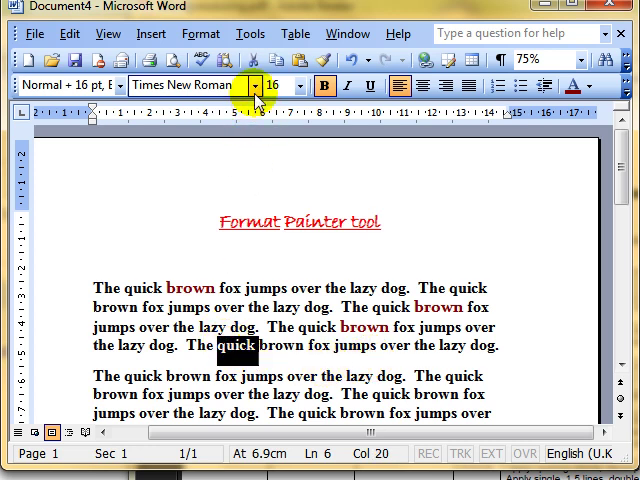
Set 'quick' on the opening paragraph's last line in red Bradley Hand ITC
{"action": "left_click", "coordinate": [264, 85]}
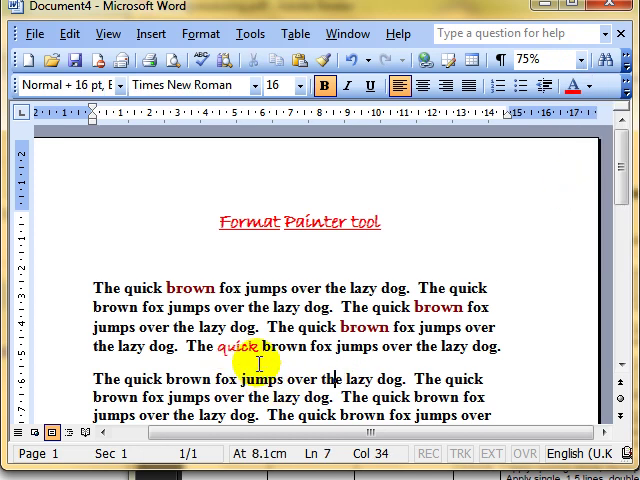
{"action": "scroll", "scroll_direction": "down", "scroll_amount": 3}
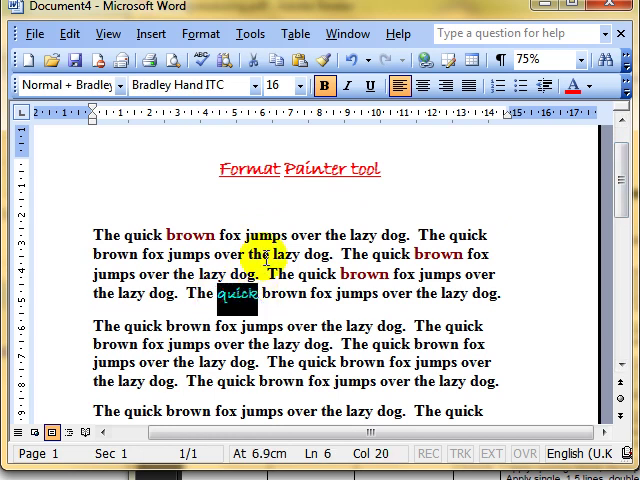
{"action": "mouse_move", "coordinate": [324, 62]}
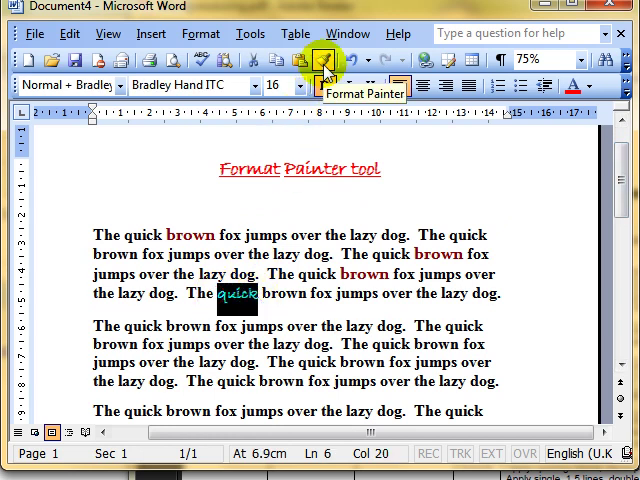
Paint the red Bradley Hand ITC styling onto the 'quick' words in paragraph two
{"action": "left_click", "coordinate": [327, 57]}
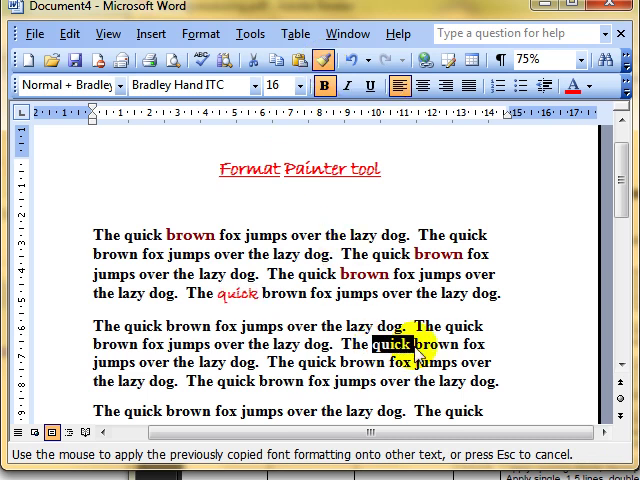
{"action": "left_click", "coordinate": [390, 344]}
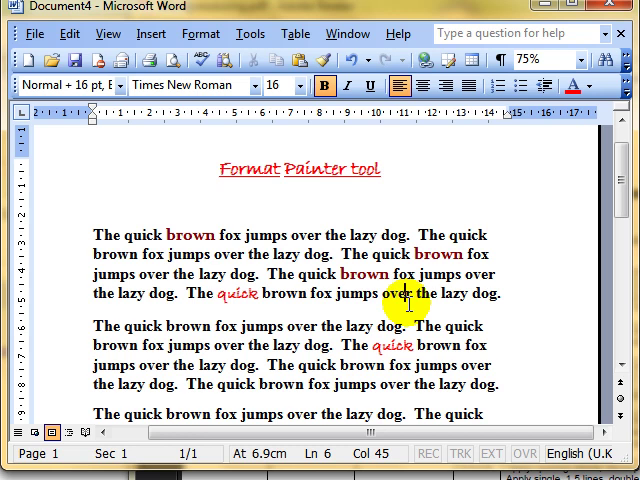
{"action": "mouse_move", "coordinate": [384, 346]}
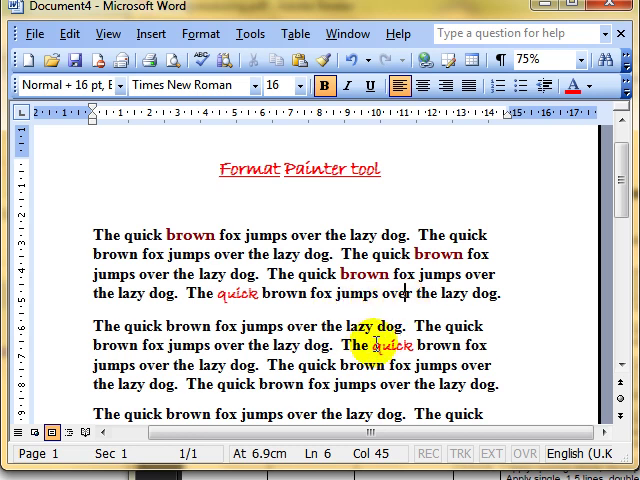
{"action": "double_click", "coordinate": [395, 345]}
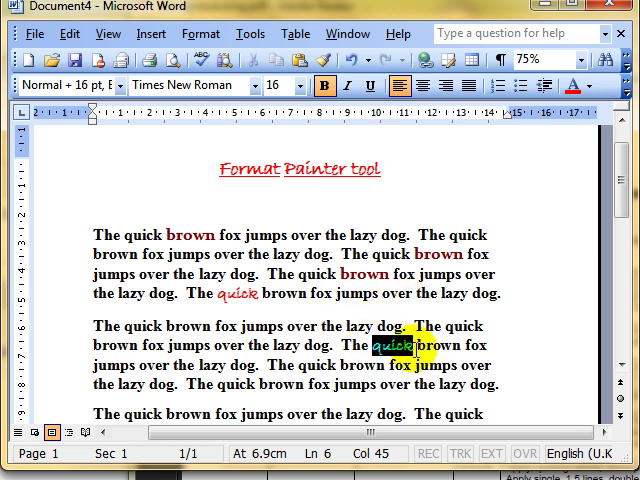
{"action": "left_click", "coordinate": [311, 61]}
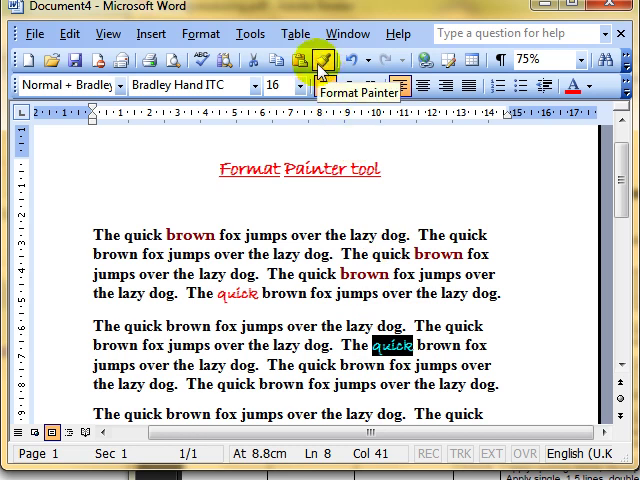
{"action": "left_click", "coordinate": [327, 60]}
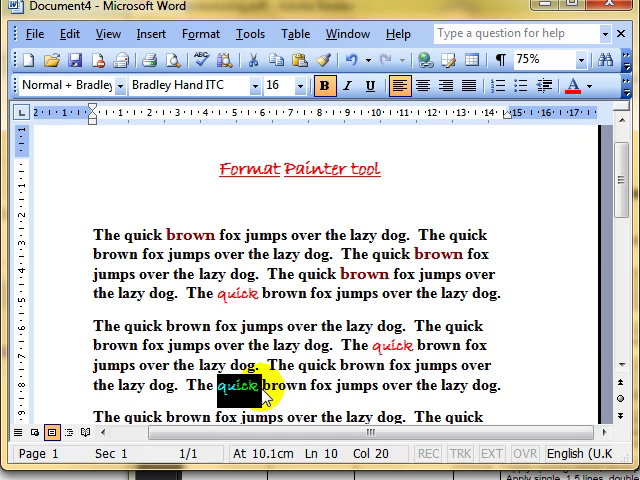
{"action": "mouse_move", "coordinate": [435, 191]}
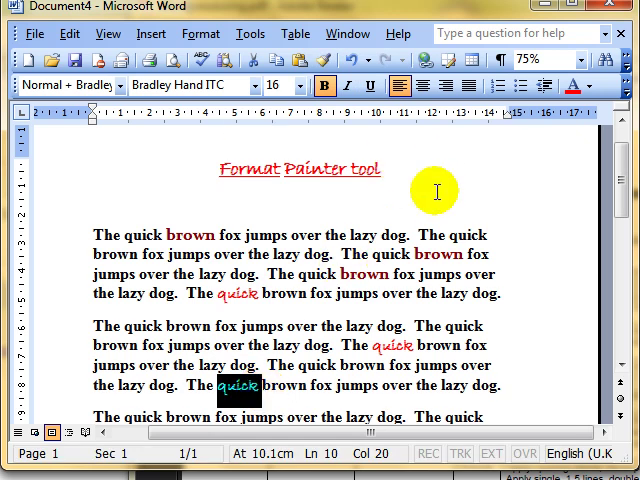
{"action": "mouse_move", "coordinate": [440, 218]}
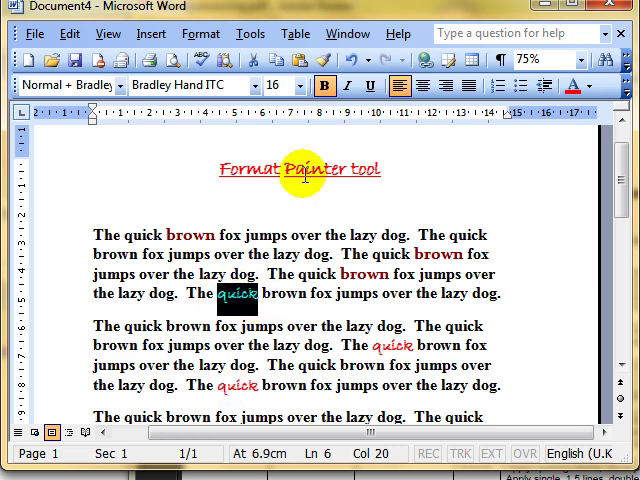
{"action": "mouse_move", "coordinate": [322, 62]}
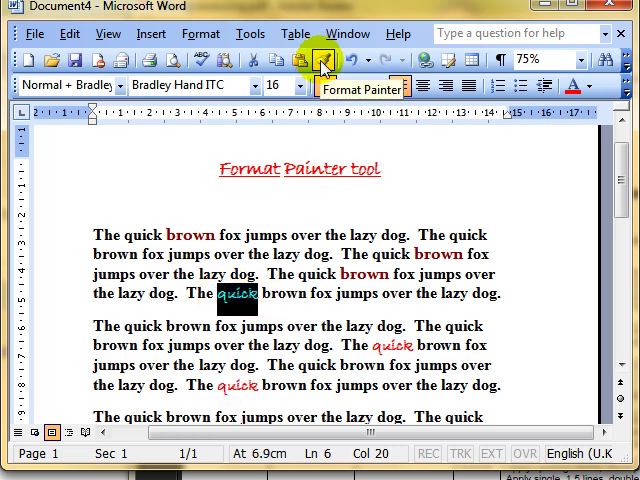
Lock Format Painter and paint red script onto fox, jumps, quick and the
{"action": "left_click", "coordinate": [324, 61]}
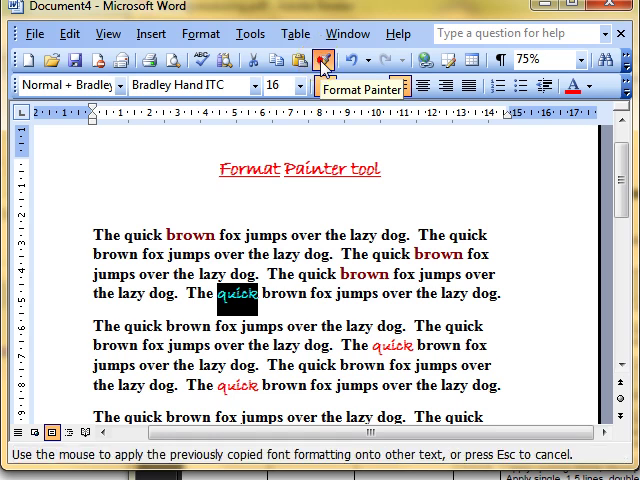
{"action": "left_click", "coordinate": [318, 168]}
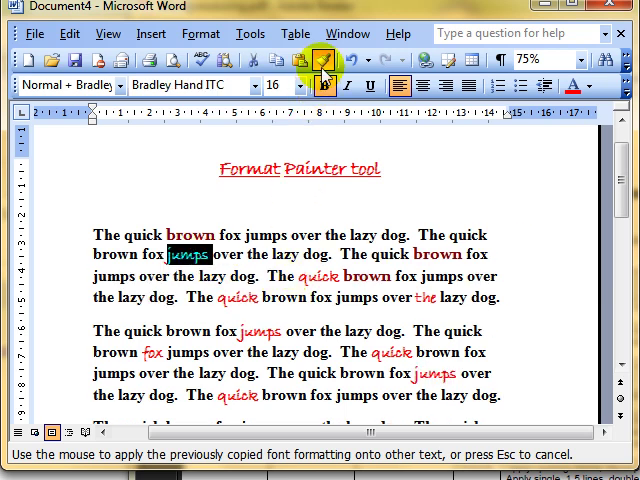
{"action": "mouse_move", "coordinate": [325, 60]}
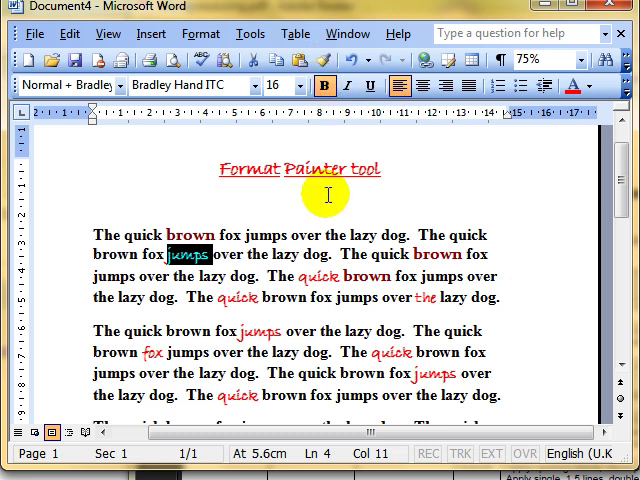
{"action": "scroll", "scroll_direction": "down", "scroll_amount": 3}
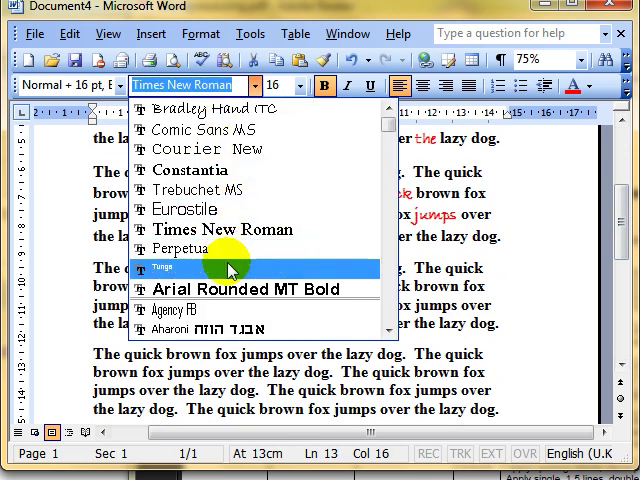
Set 'lazy' in the third paragraph to green Tunga
{"action": "left_click", "coordinate": [180, 268]}
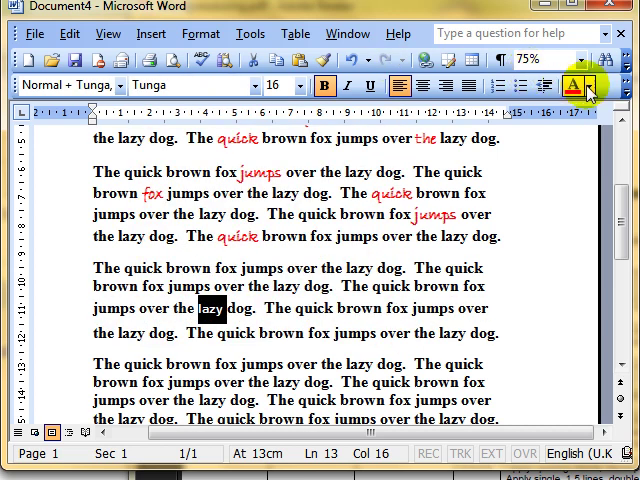
{"action": "left_click", "coordinate": [581, 85]}
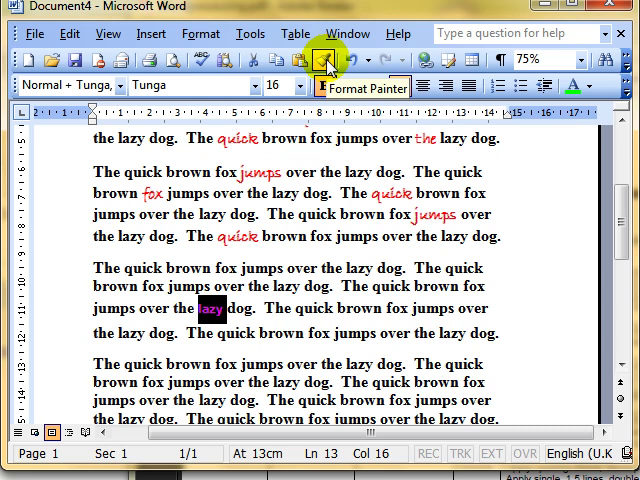
Paint the Tunga styling of 'lazy' onto brown, jumps, quick and the
{"action": "left_click", "coordinate": [323, 59]}
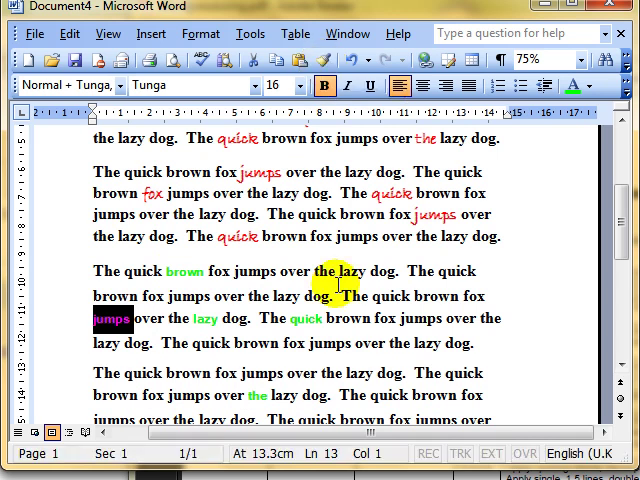
{"action": "mouse_move", "coordinate": [491, 236]}
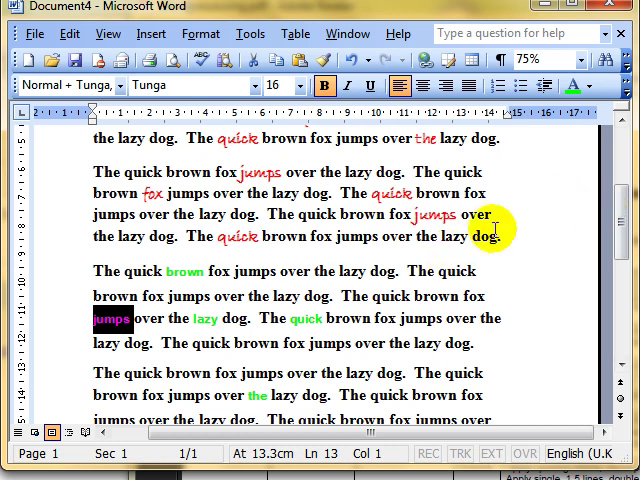